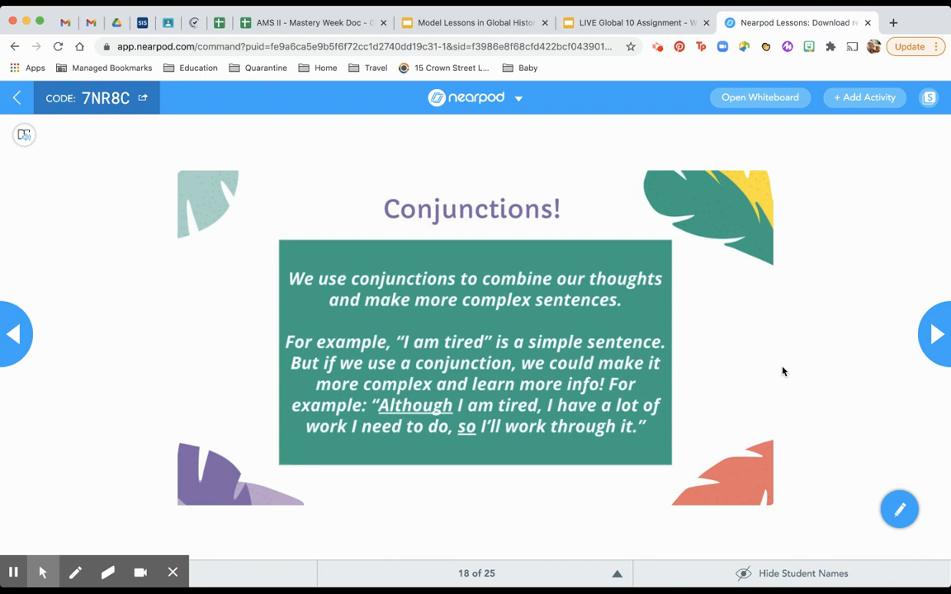
Go back two slides to the Conjunctions word table on slide 16
click(13, 333)
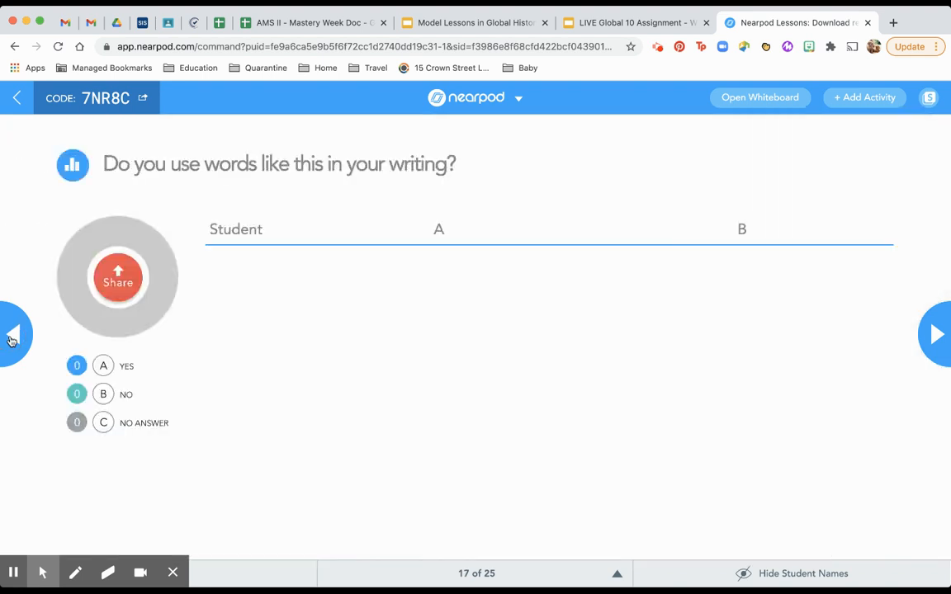
click(15, 333)
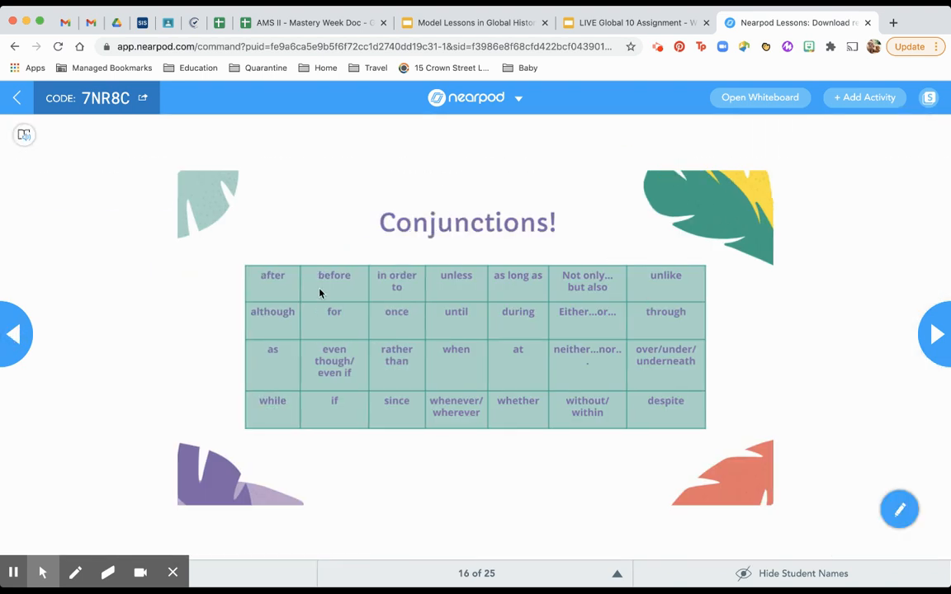
mouse_move(475, 363)
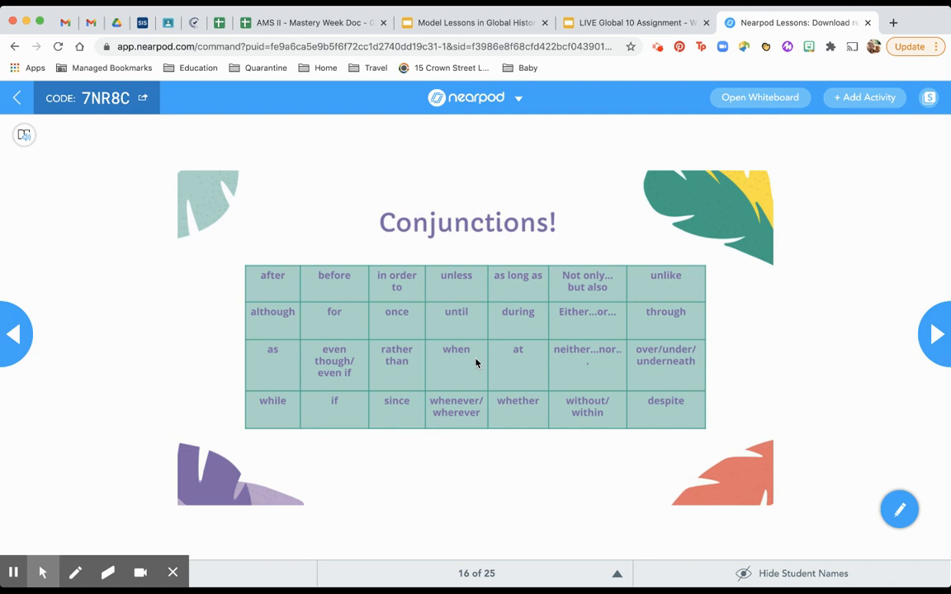
mouse_move(929, 365)
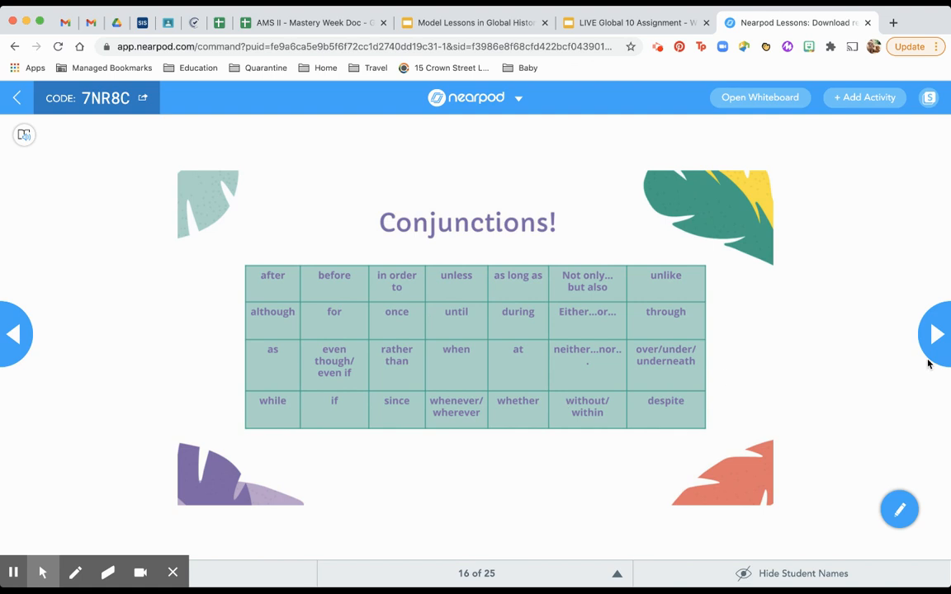
Advance to slide 18 explaining how conjunctions build complex sentences
click(934, 333)
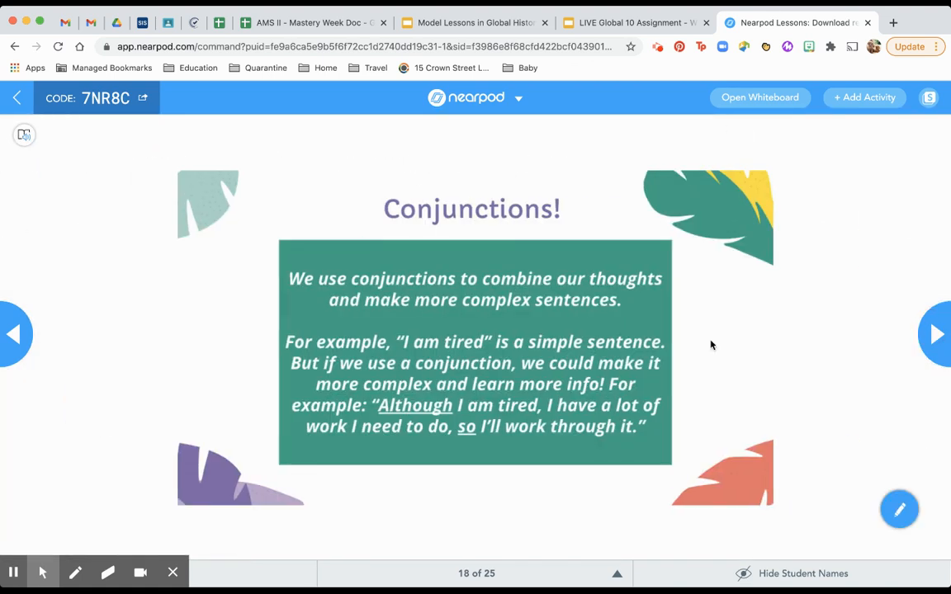
mouse_move(500, 422)
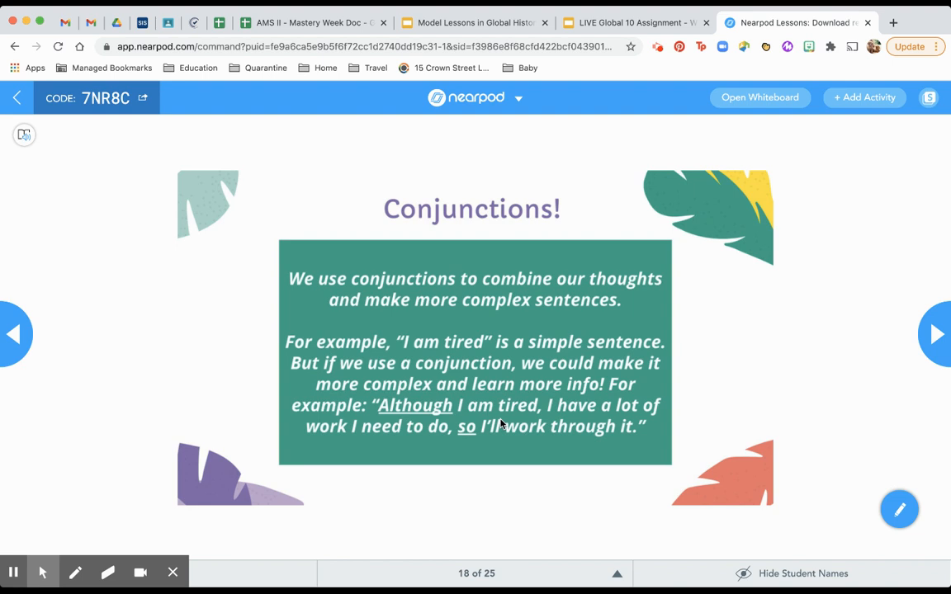
mouse_move(438, 412)
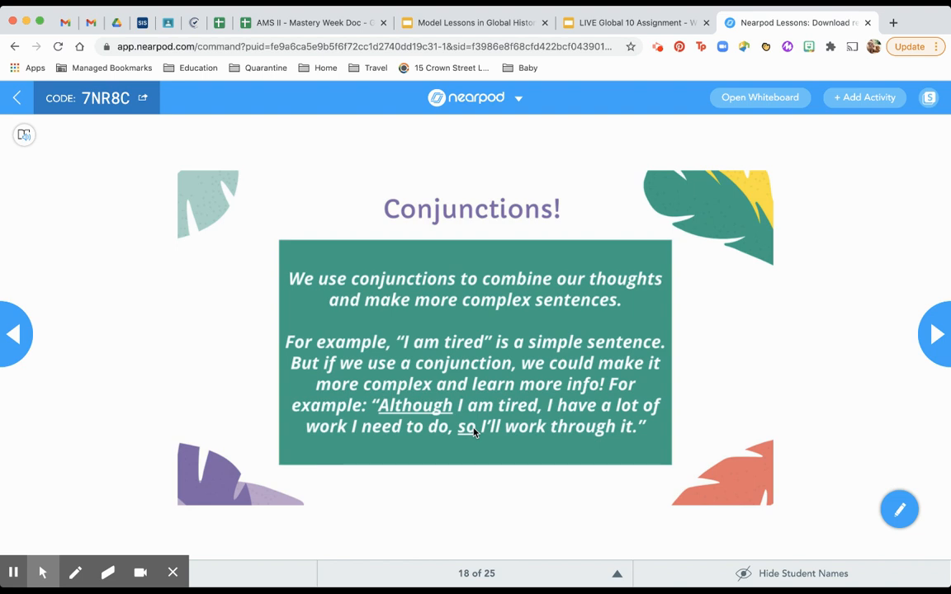
mouse_move(439, 428)
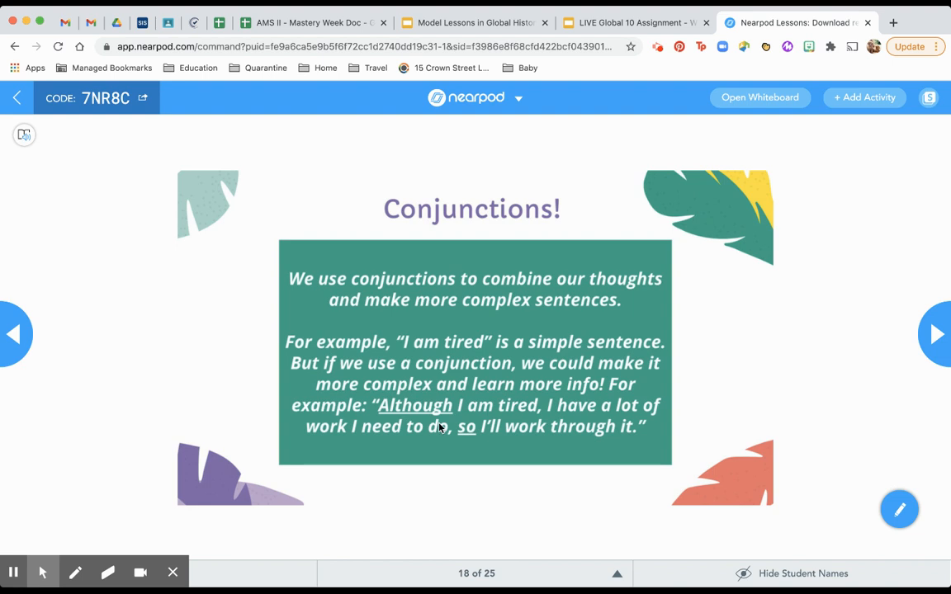
mouse_move(431, 435)
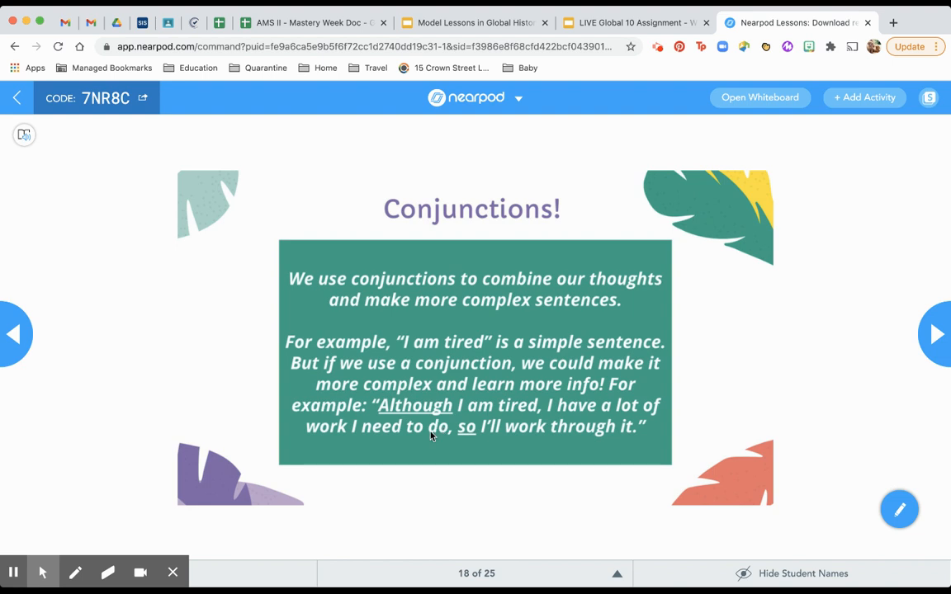
mouse_move(465, 419)
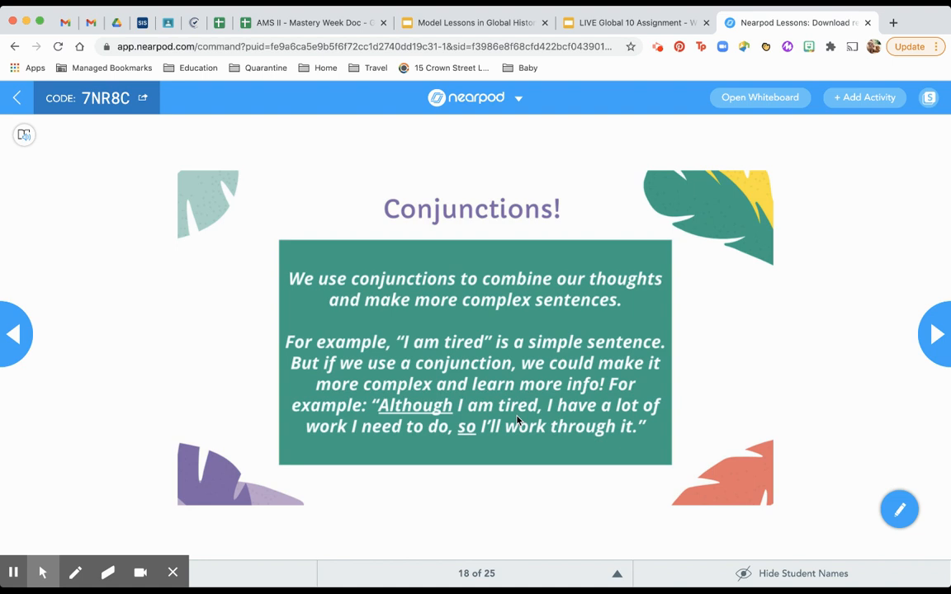
mouse_move(576, 426)
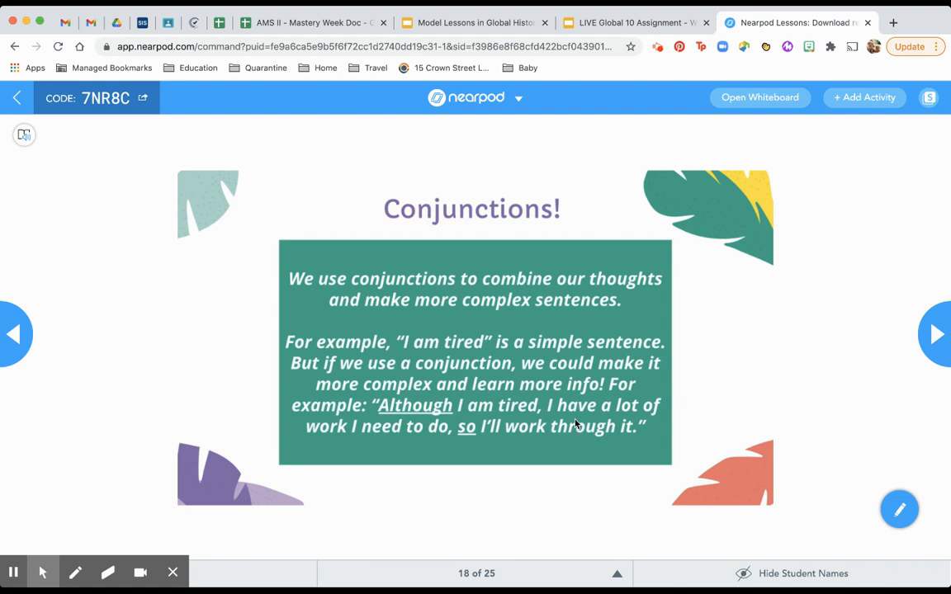
mouse_move(624, 436)
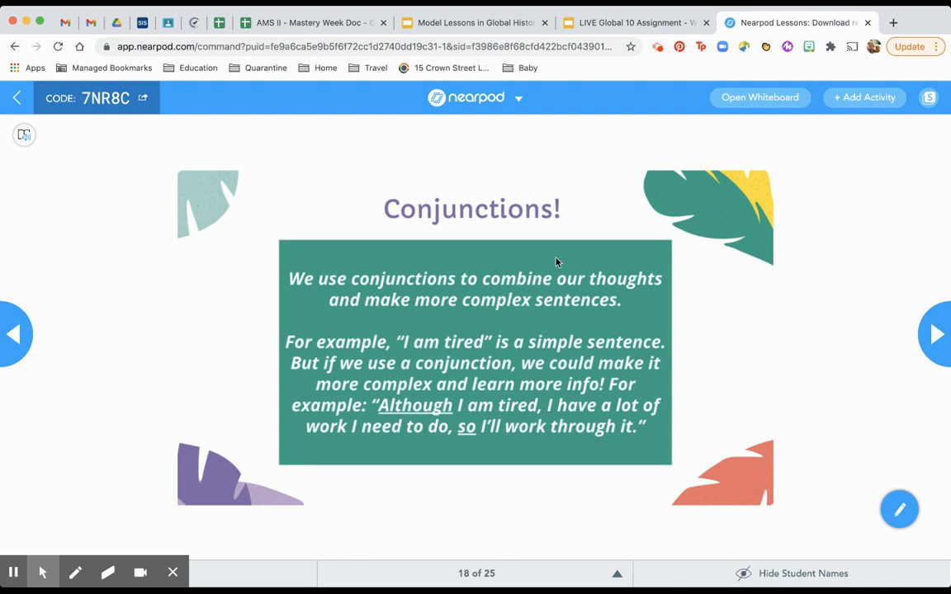
mouse_move(668, 72)
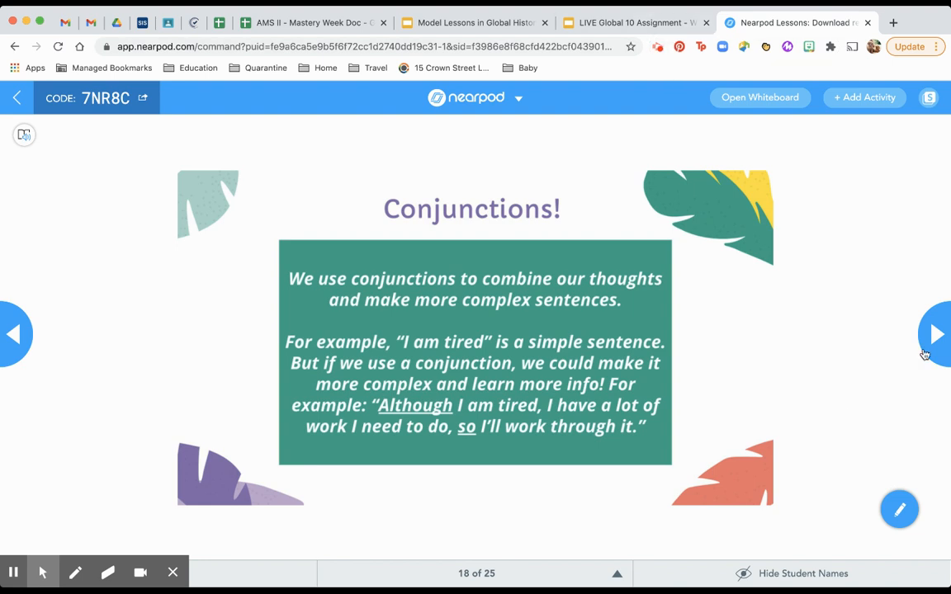
Advance to slide 19, the Writing Activity with four pandemic prompts
click(934, 333)
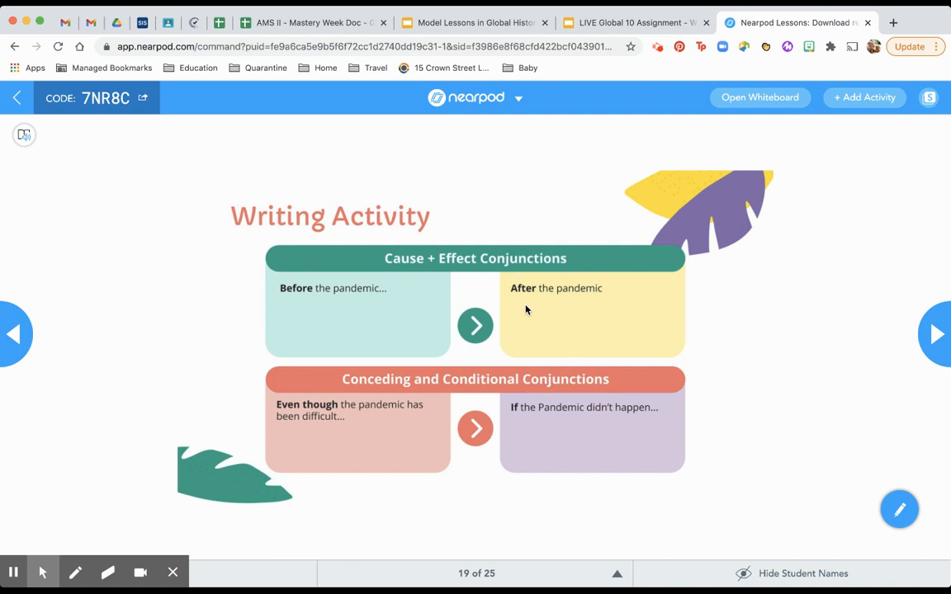
mouse_move(542, 354)
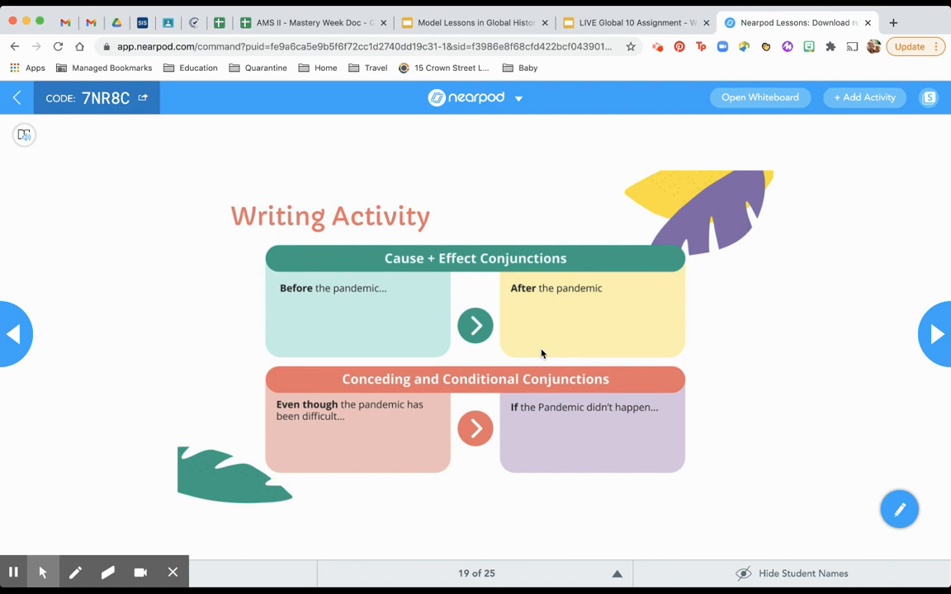
mouse_move(700, 208)
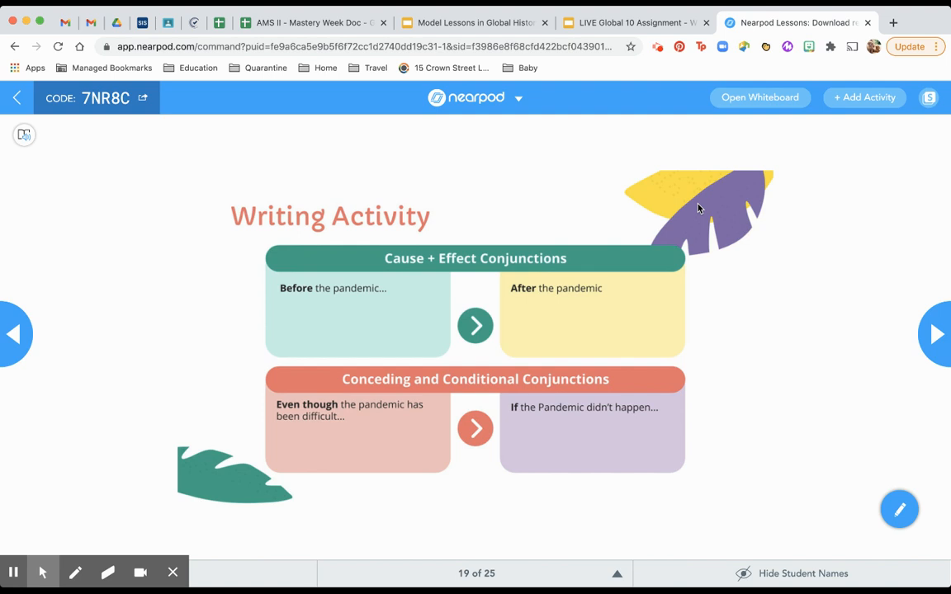
mouse_move(496, 362)
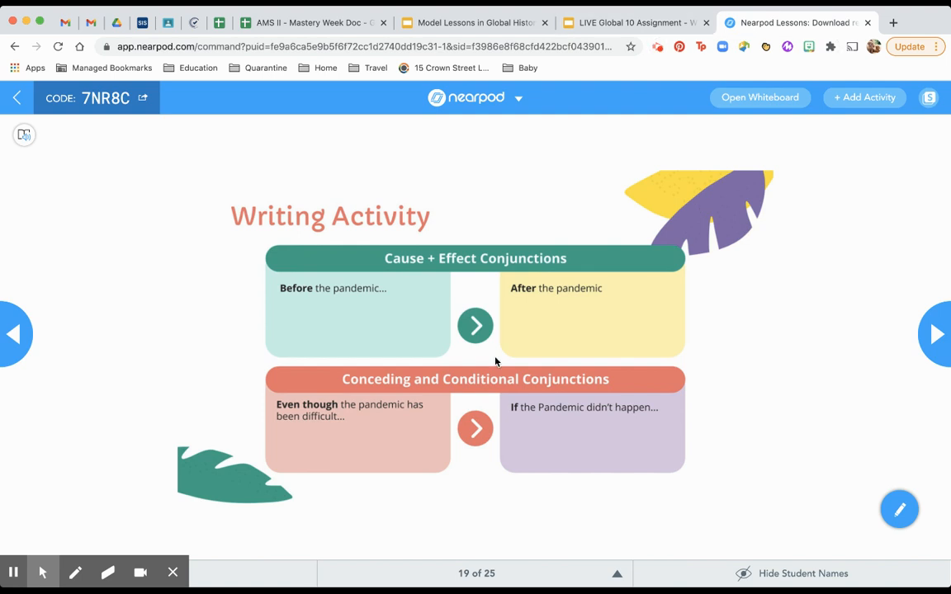
mouse_move(640, 91)
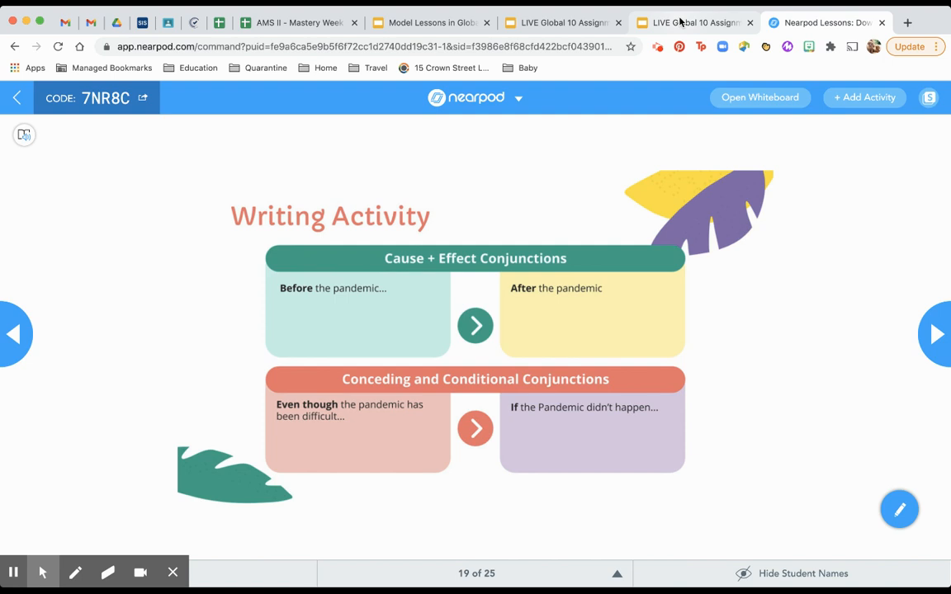
mouse_move(683, 24)
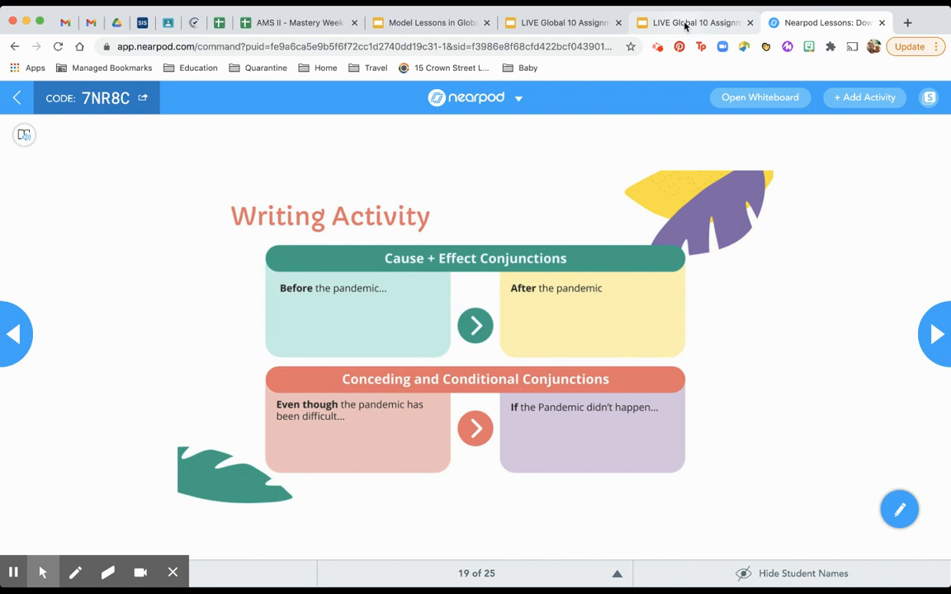
Switch to the LIVE Global 10 Assignment deck and select the Before the pandemic box
click(693, 23)
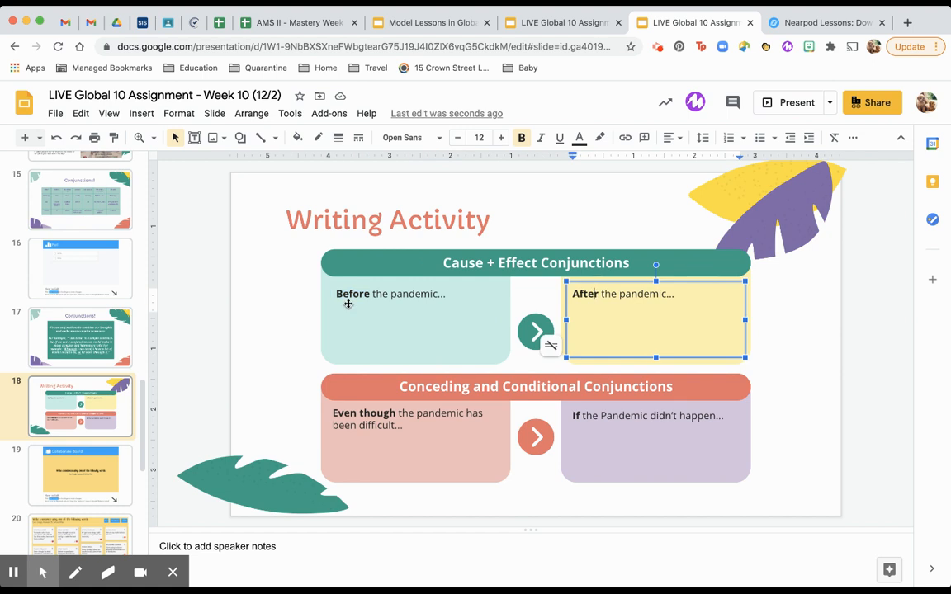
click(388, 322)
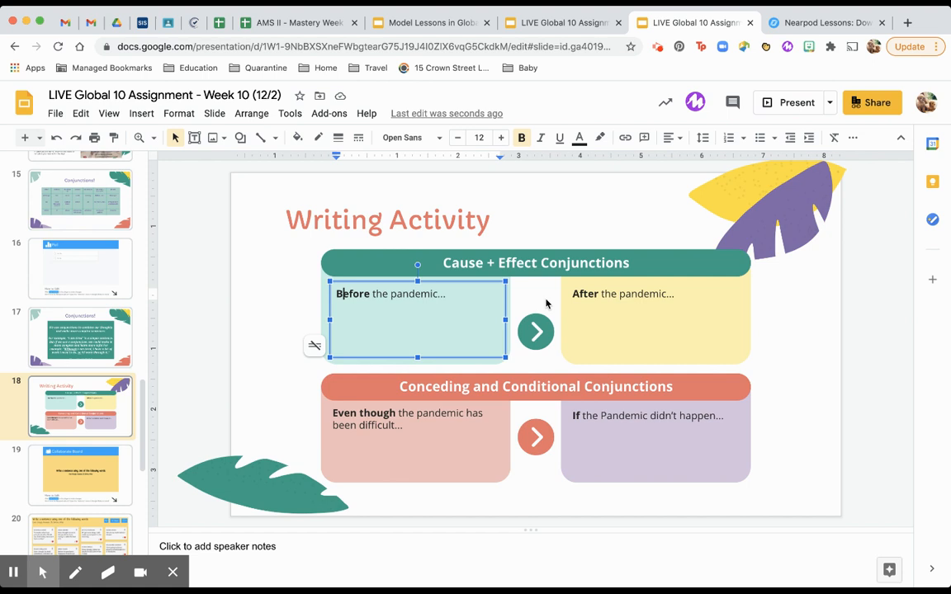
mouse_move(746, 254)
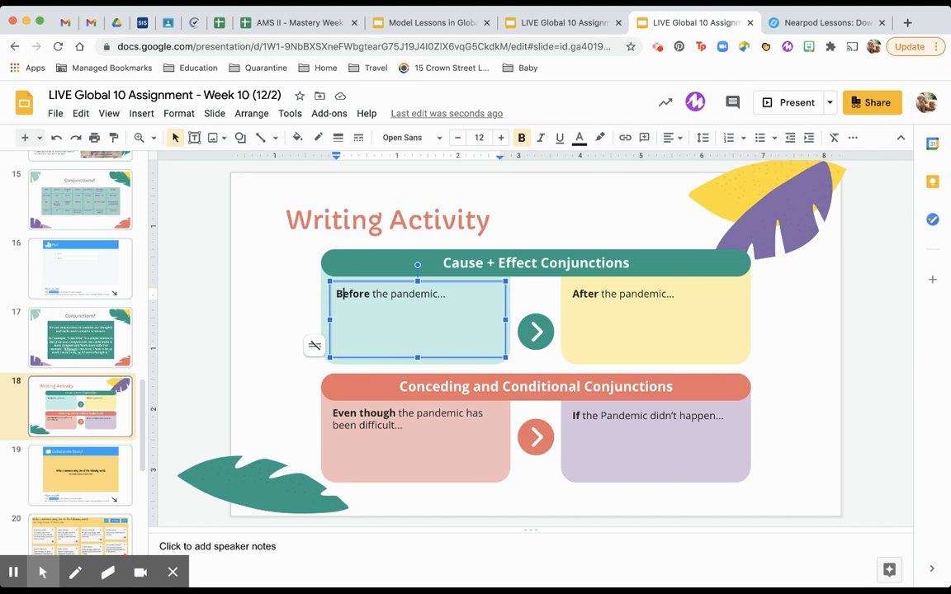
mouse_move(828, 373)
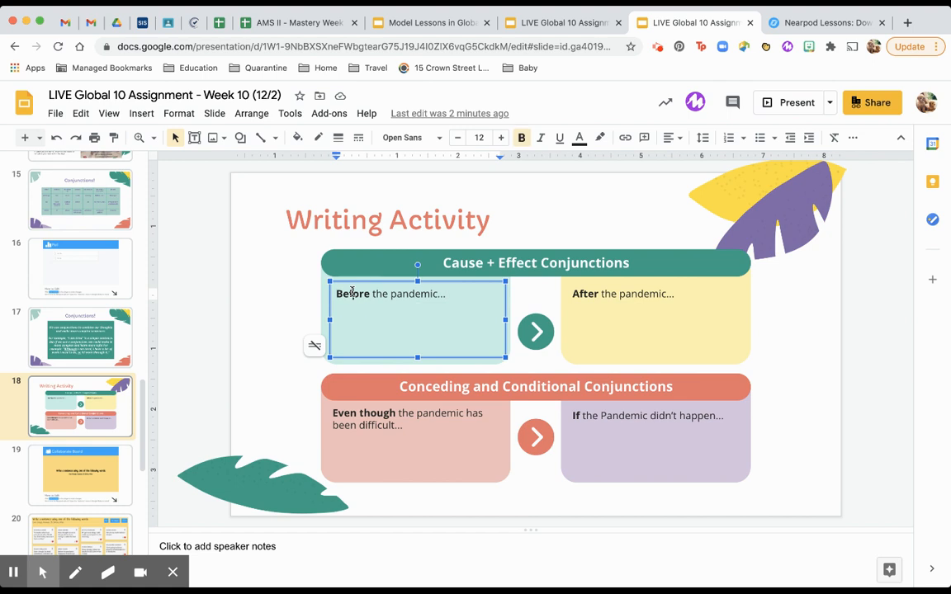
Complete the Before prompt with 'I used to travel a lot.'
double_click(353, 294)
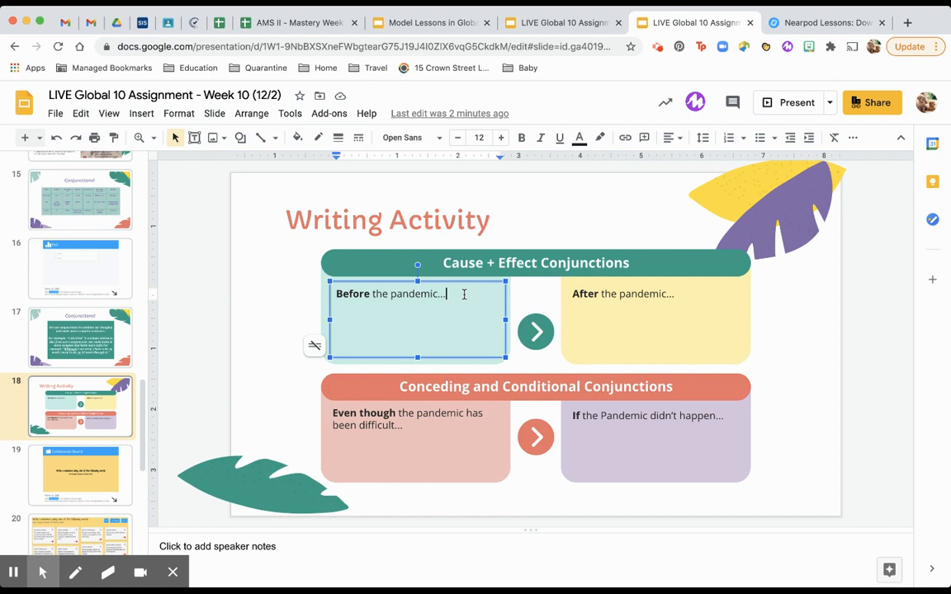
text(I used to)
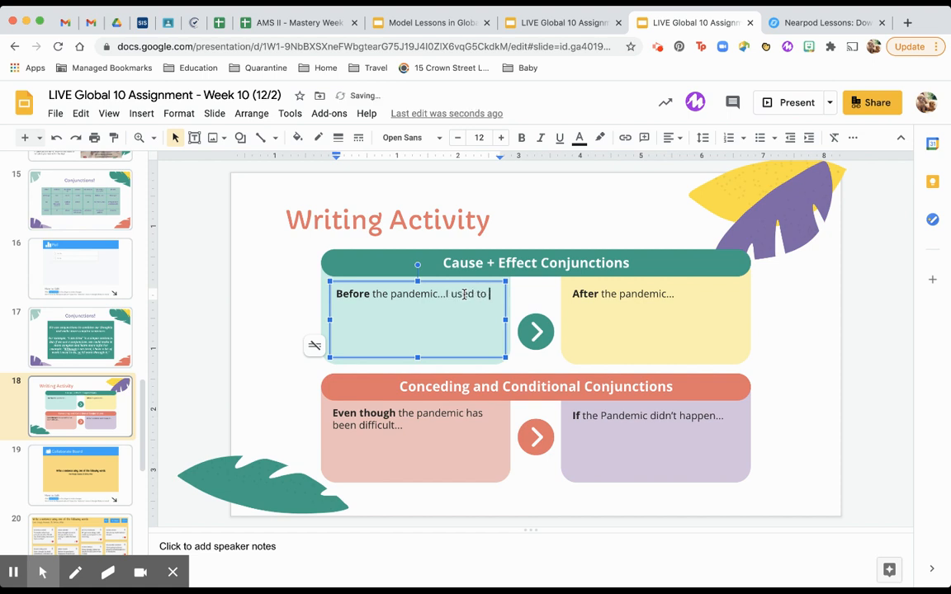
text(travel a lot.)
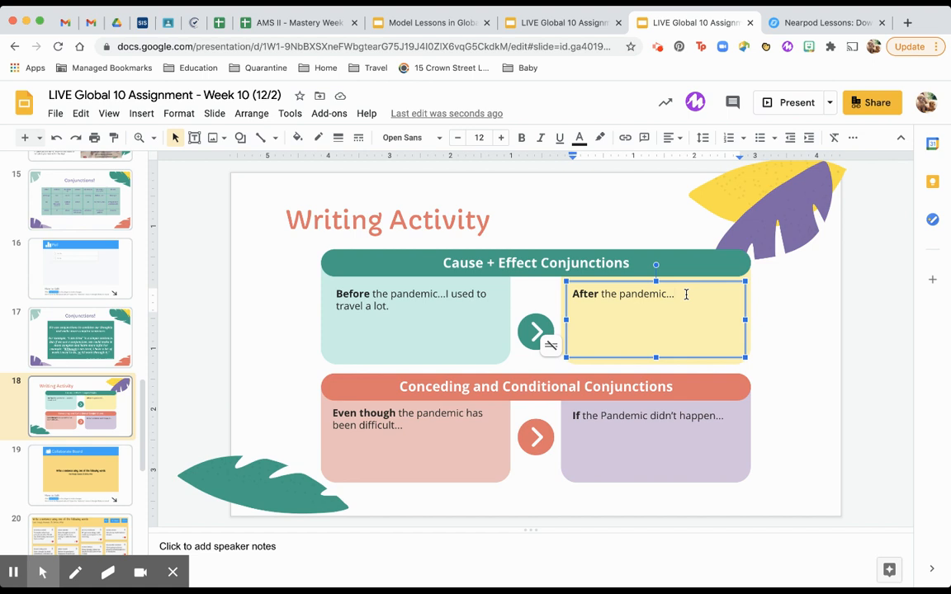
Complete the After prompt with 'I don't travel as much, so I don't get to meet as many new people.'
text(I don’t travel as much)
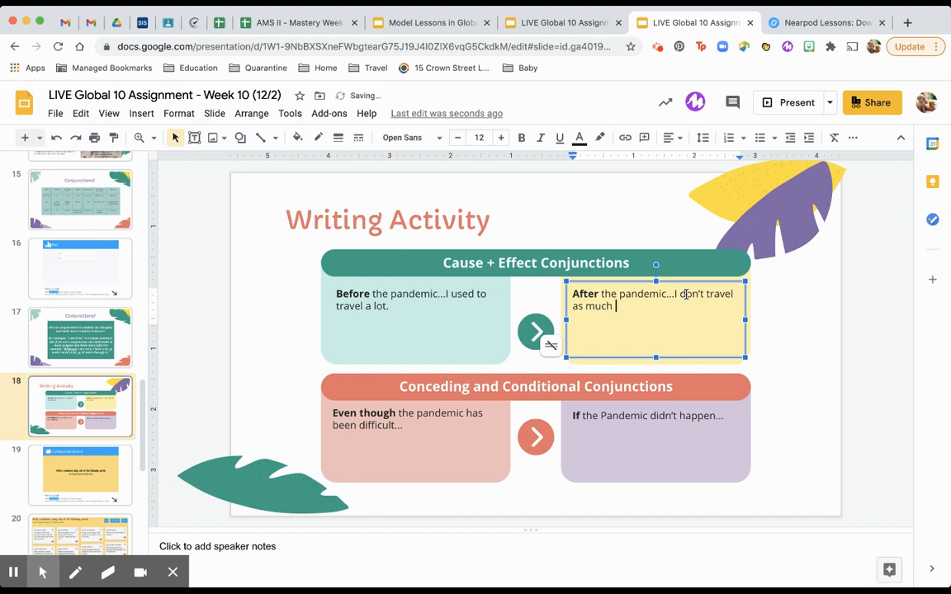
text(, so I don't)
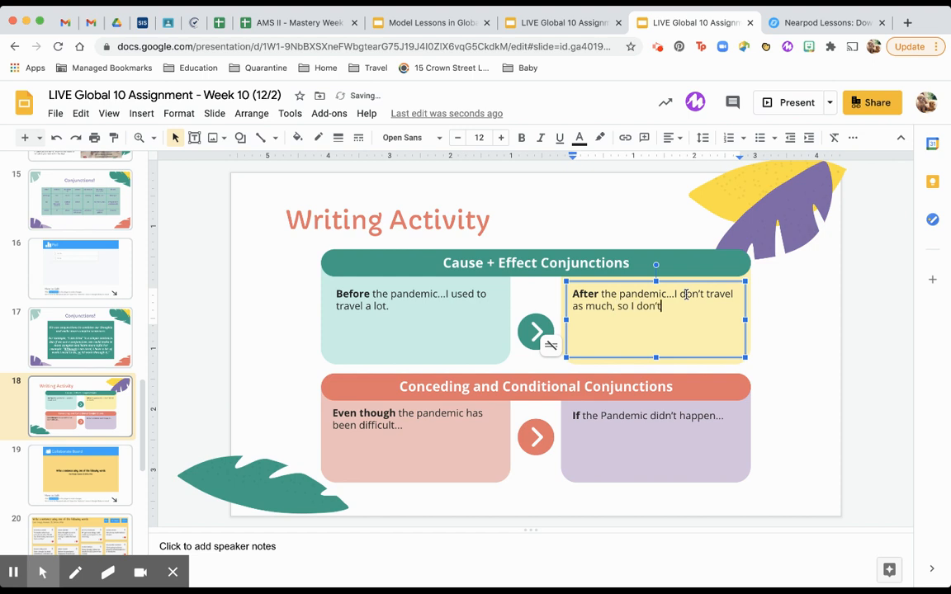
text(get to meet as many new people.)
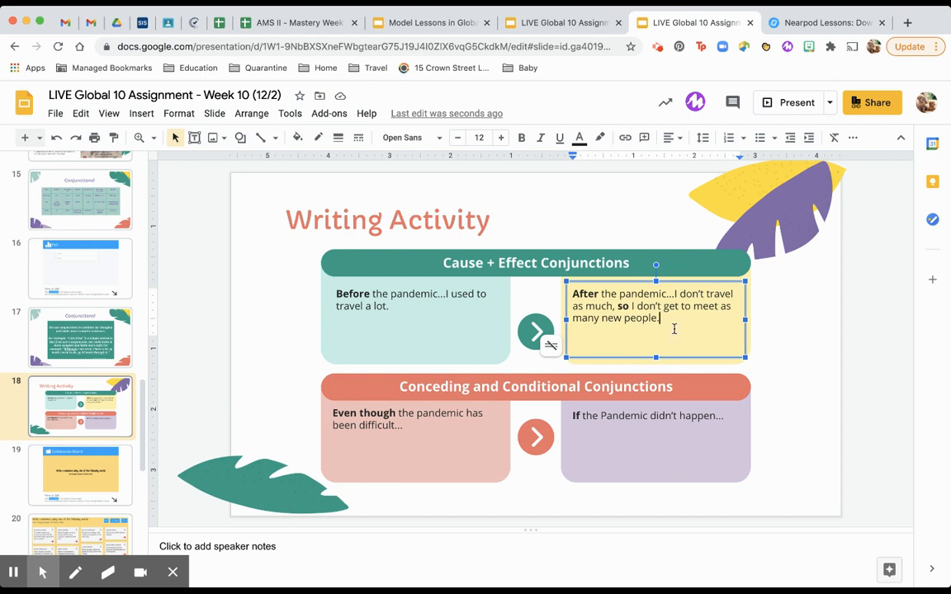
mouse_move(298, 306)
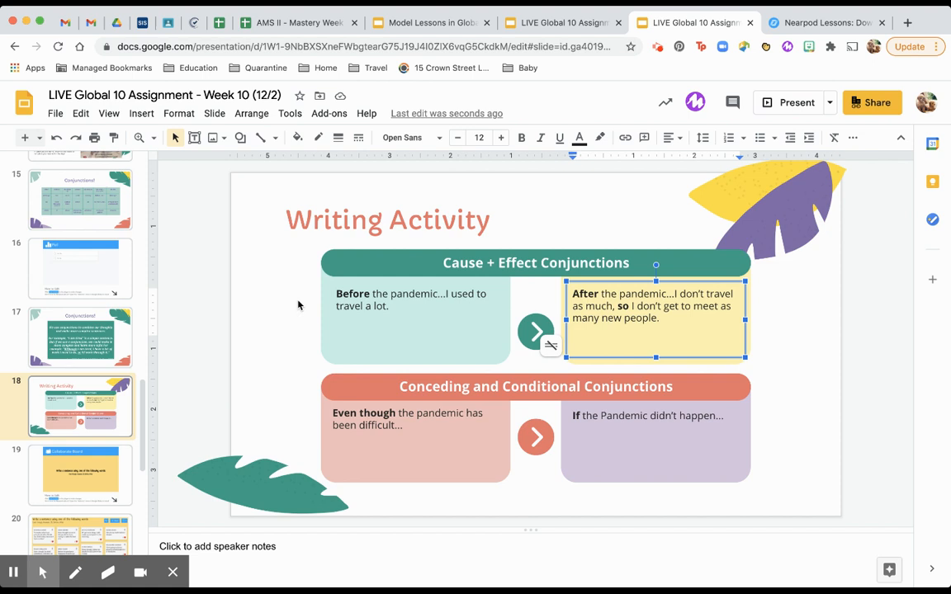
mouse_move(521, 291)
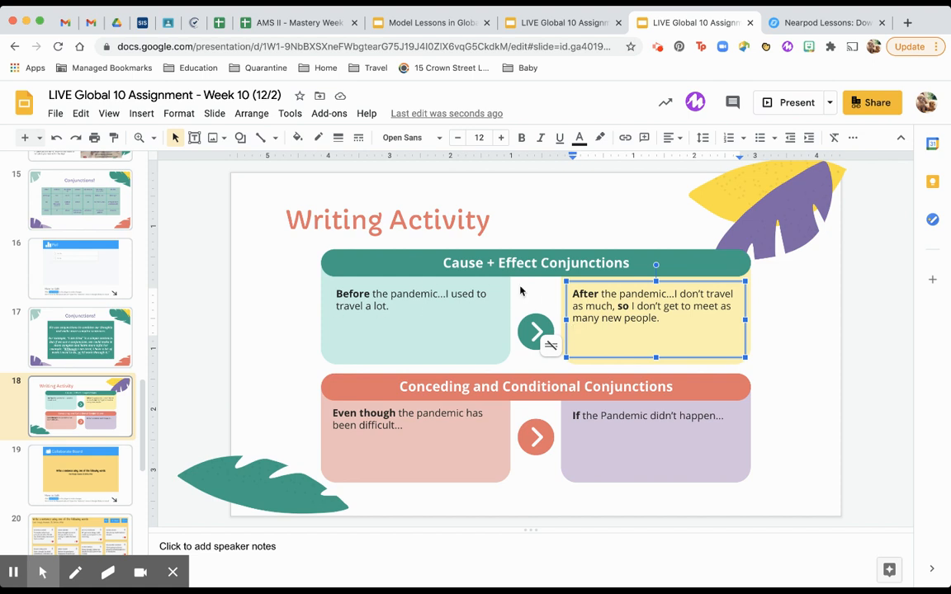
mouse_move(281, 289)
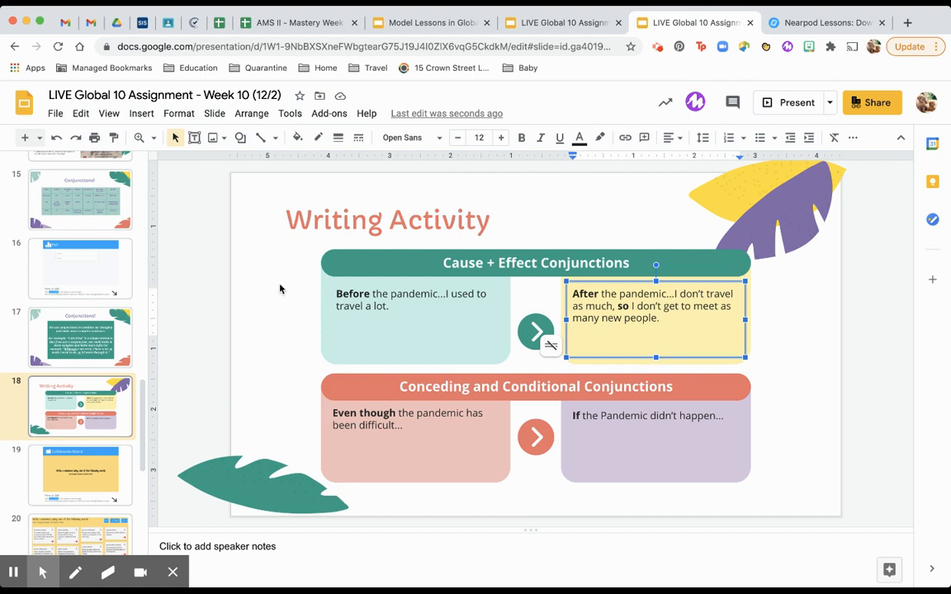
mouse_move(304, 316)
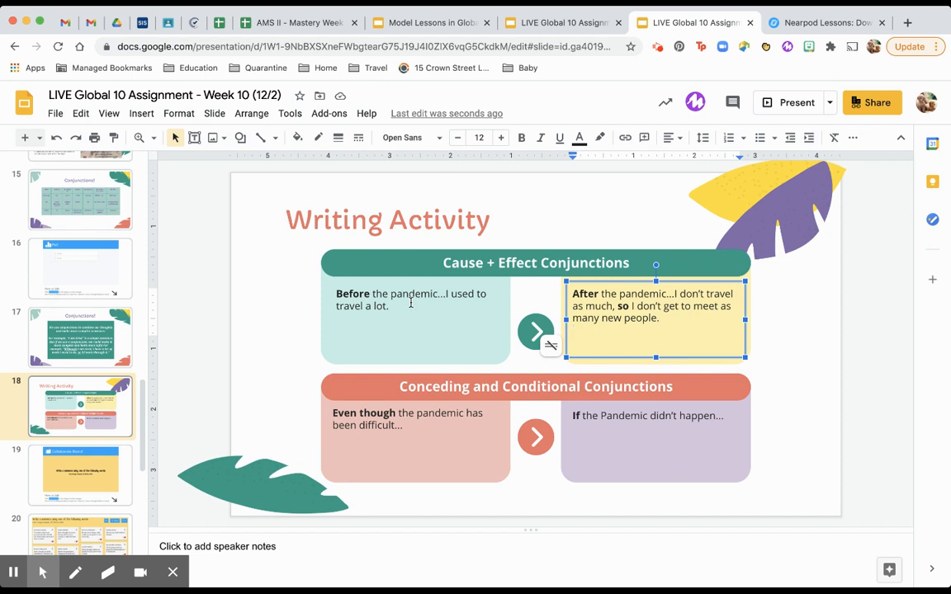
mouse_move(495, 317)
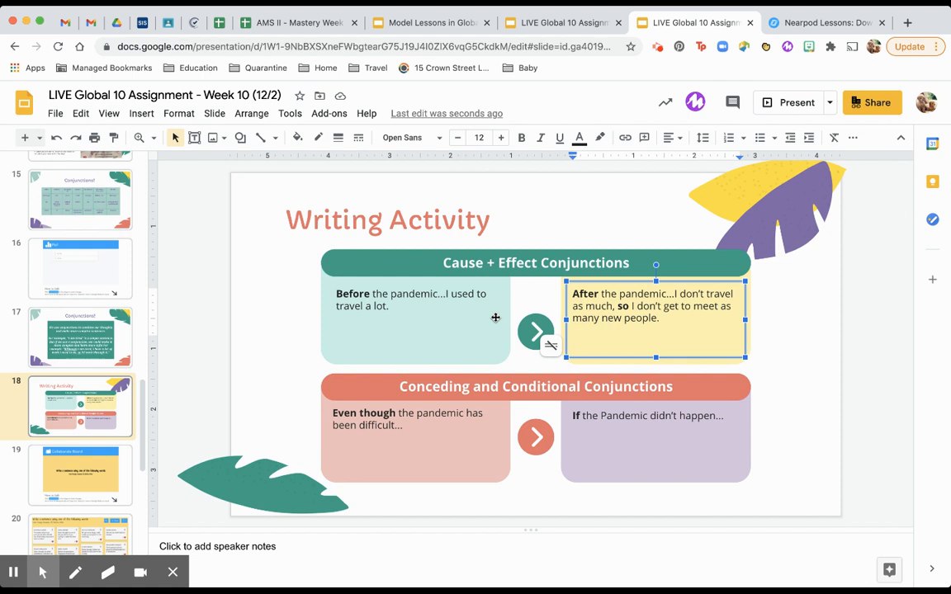
mouse_move(386, 284)
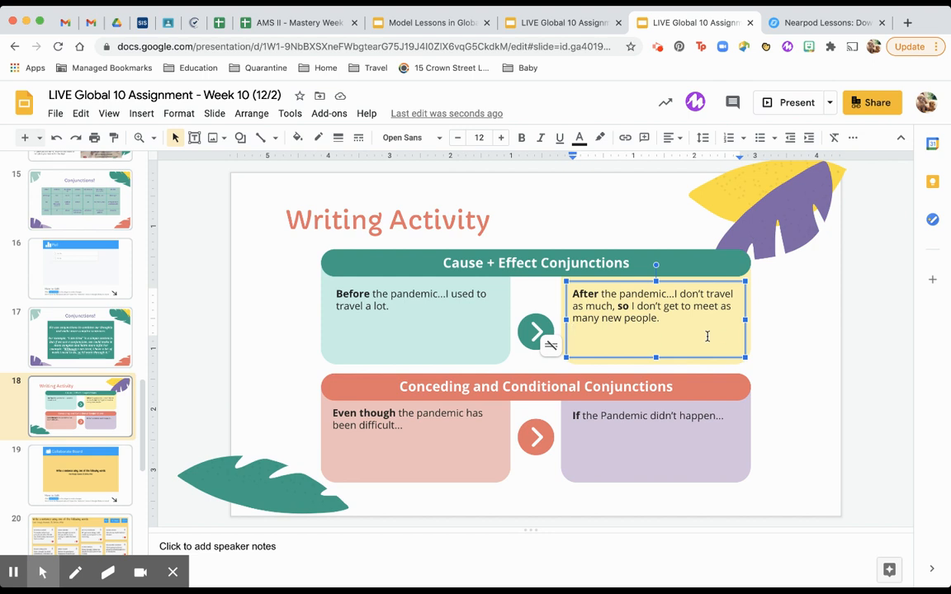
mouse_move(733, 328)
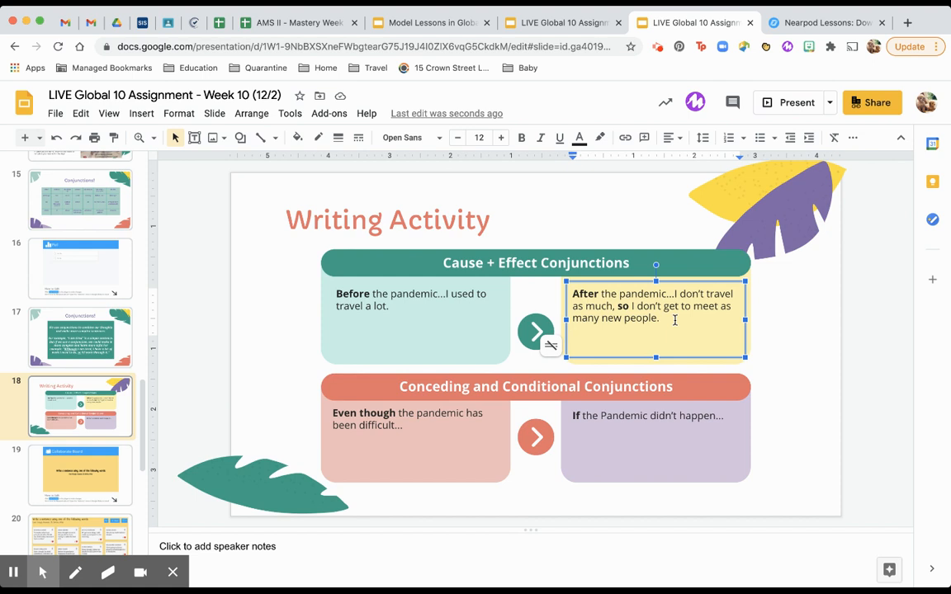
mouse_move(723, 330)
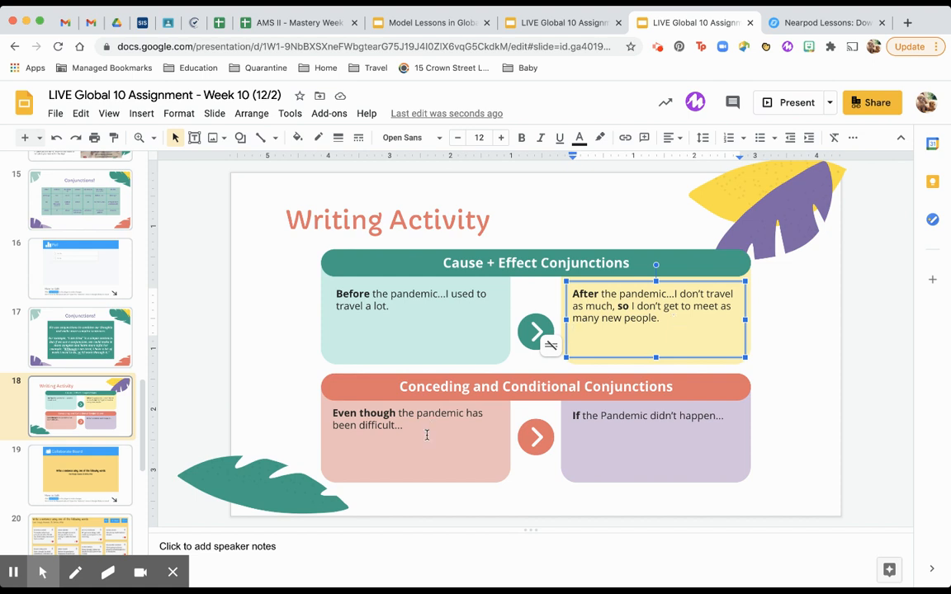
Complete the Even though prompt with 'we learned a lot of lessons.'
click(416, 425)
text(we learned a lot of le)
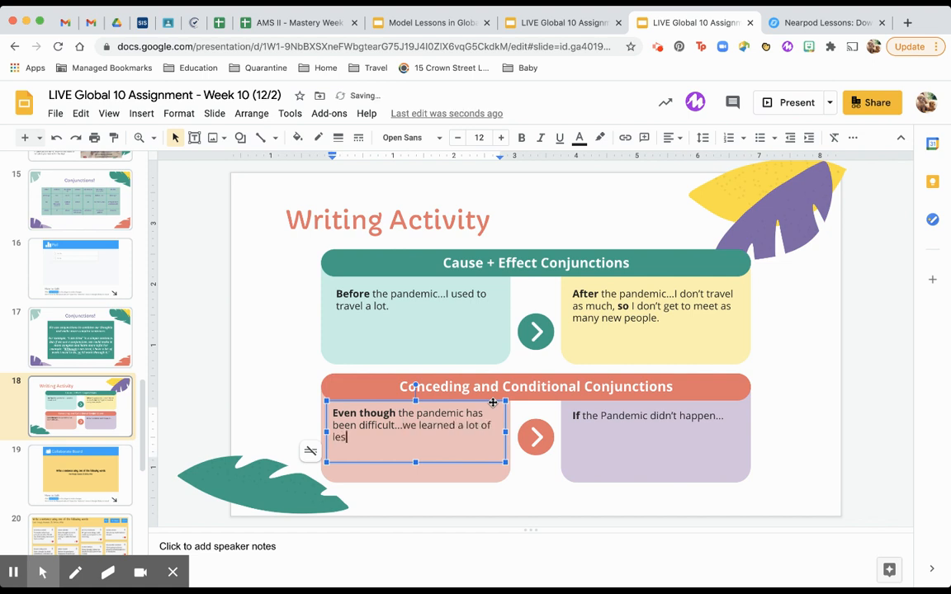
text(sons.)
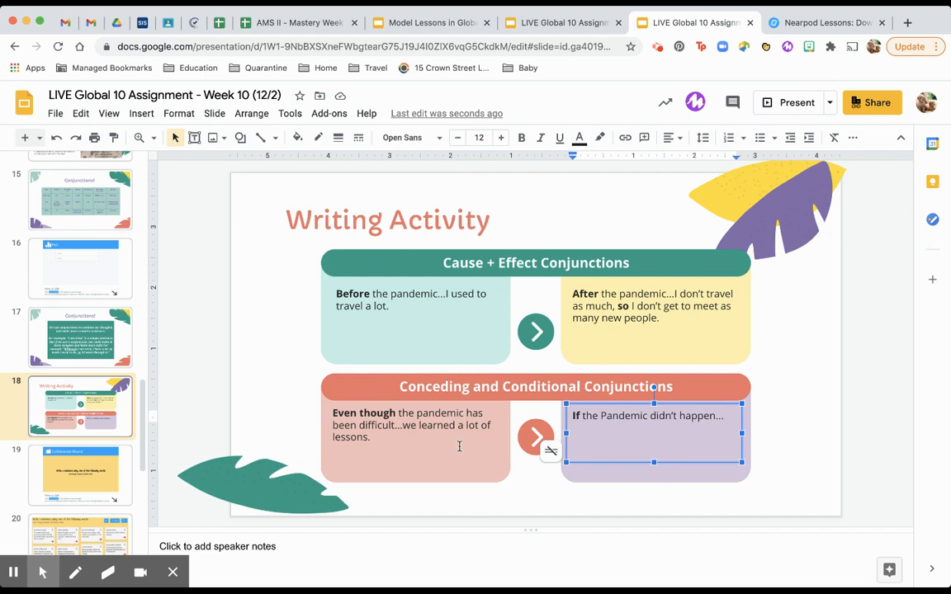
mouse_move(706, 422)
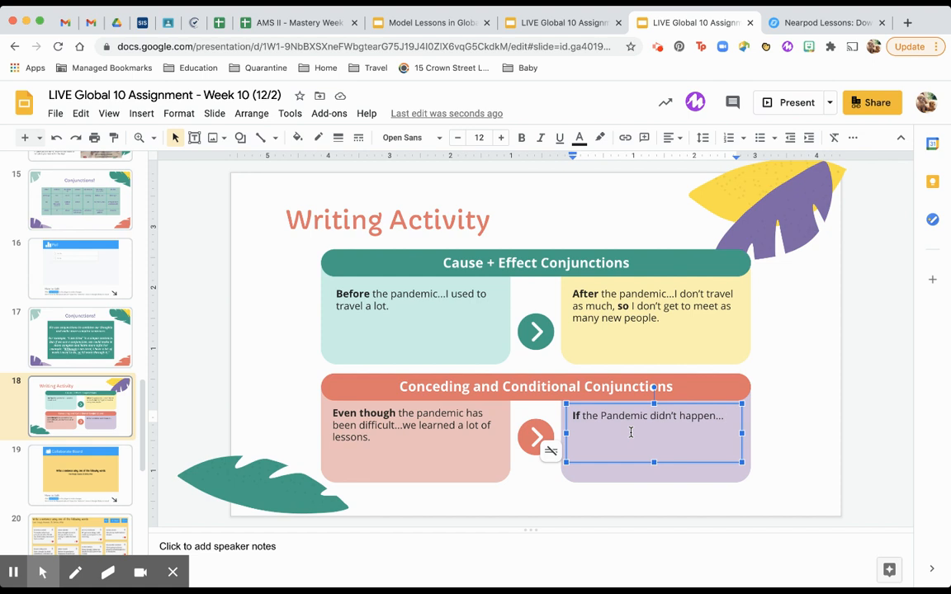
mouse_move(733, 447)
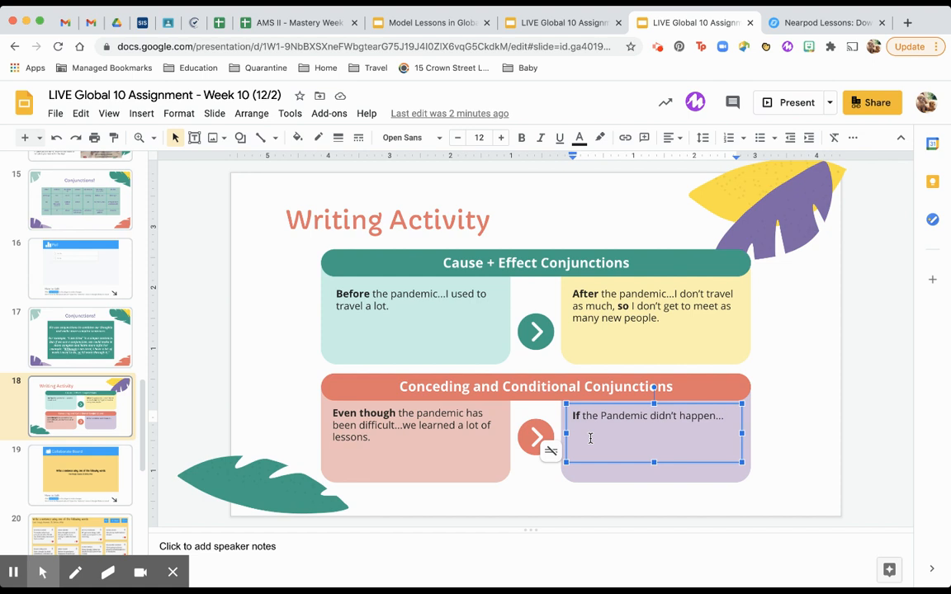
Complete the If prompt with 'we may not have learned those lessons.'
text(we)
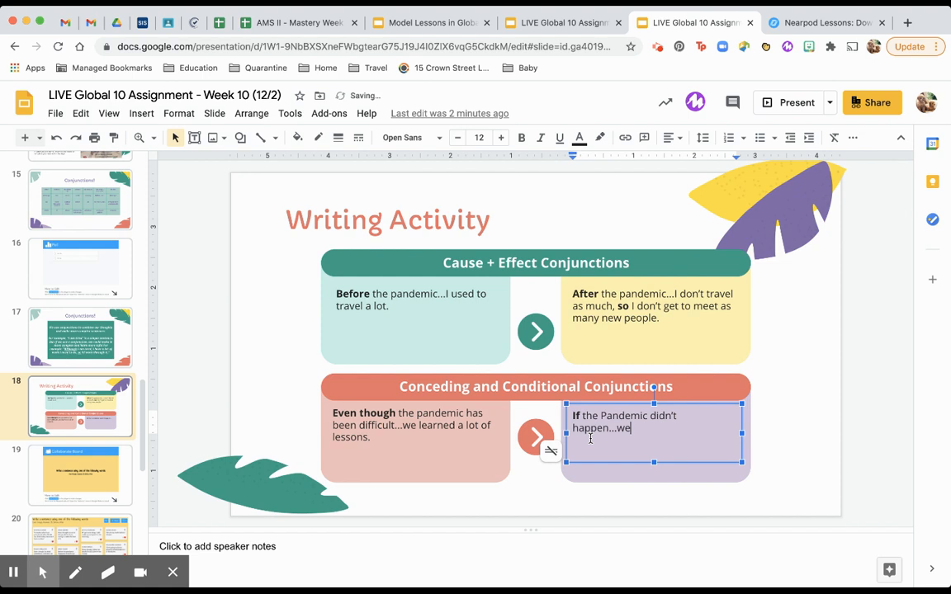
text(may not have learned those lessons.)
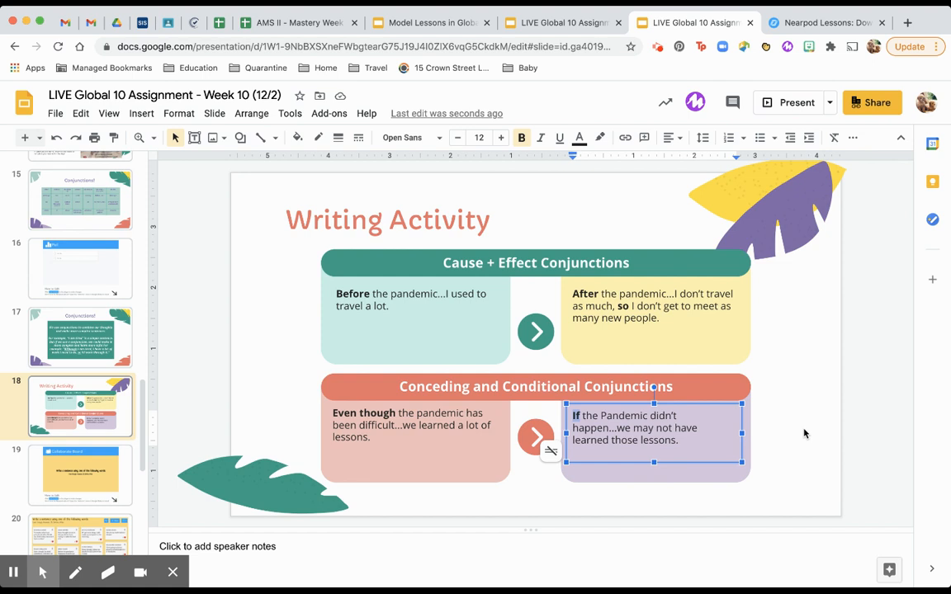
mouse_move(793, 433)
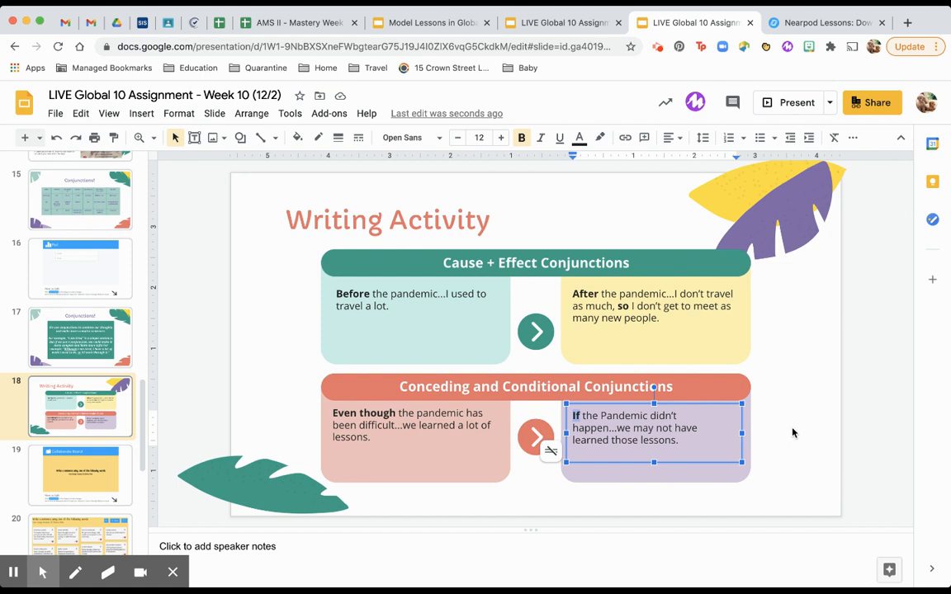
mouse_move(789, 432)
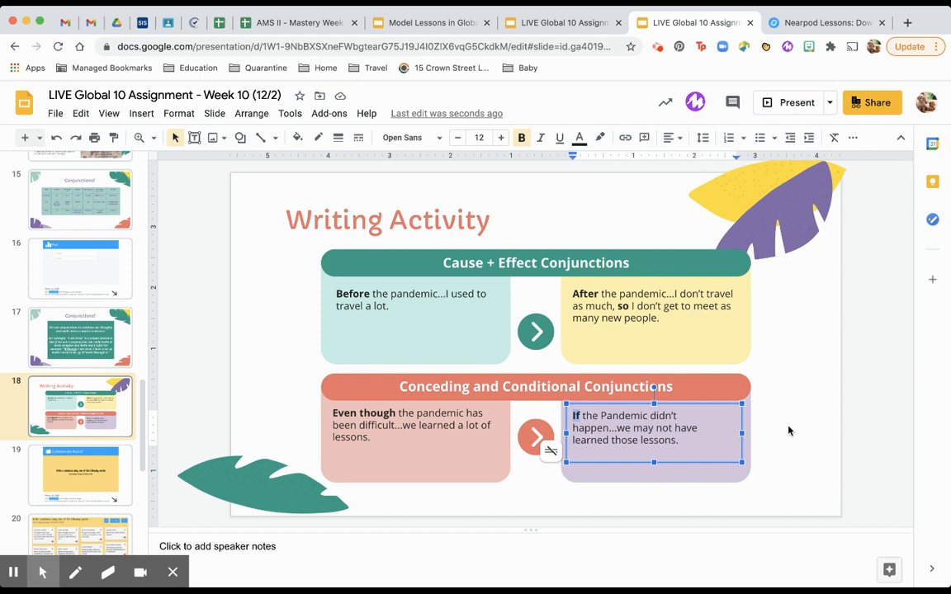
mouse_move(817, 454)
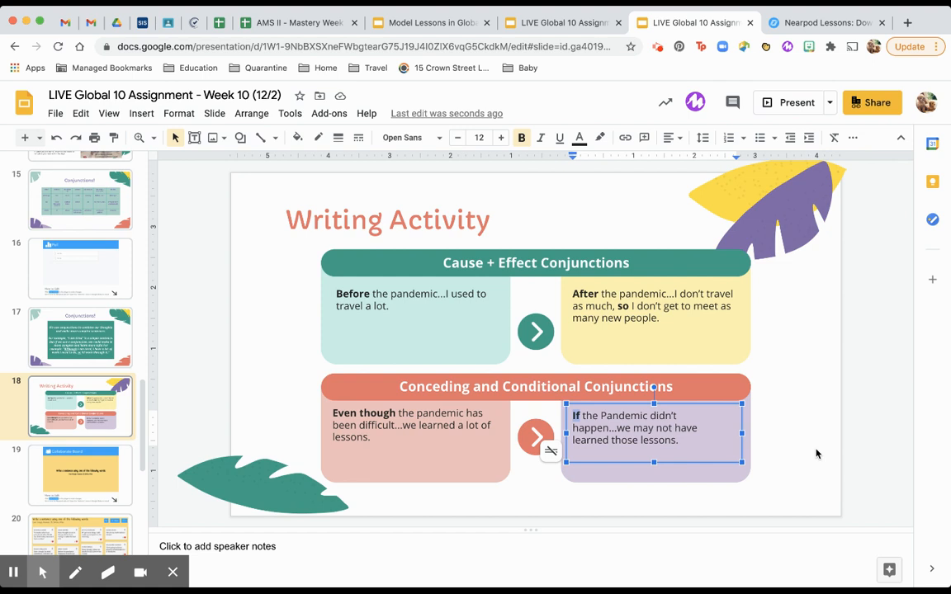
mouse_move(713, 381)
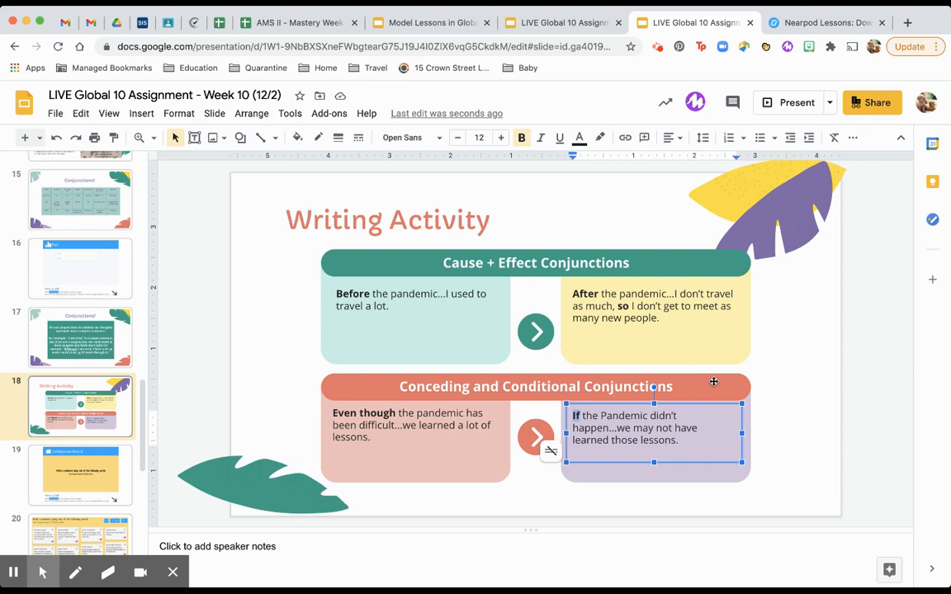
mouse_move(449, 406)
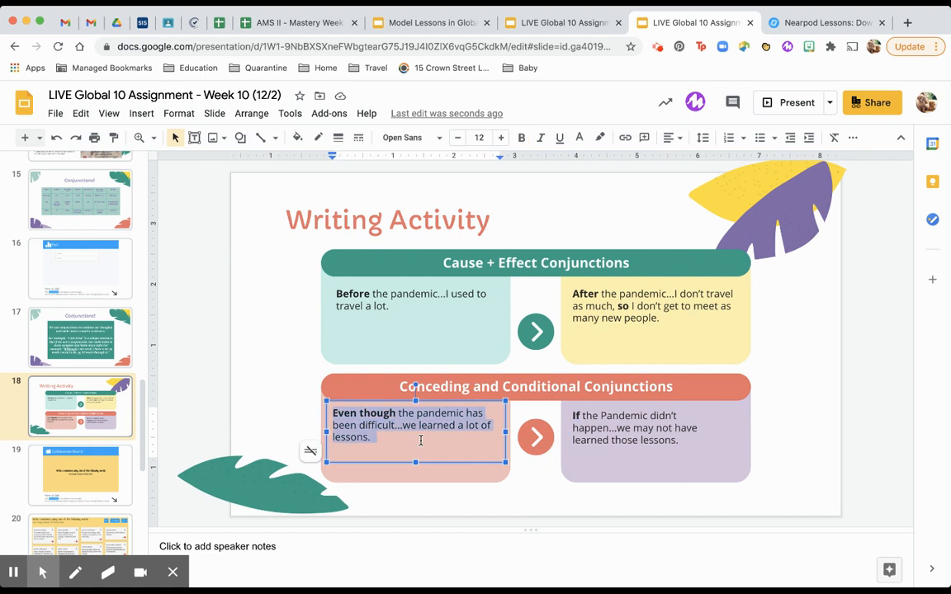
mouse_move(479, 436)
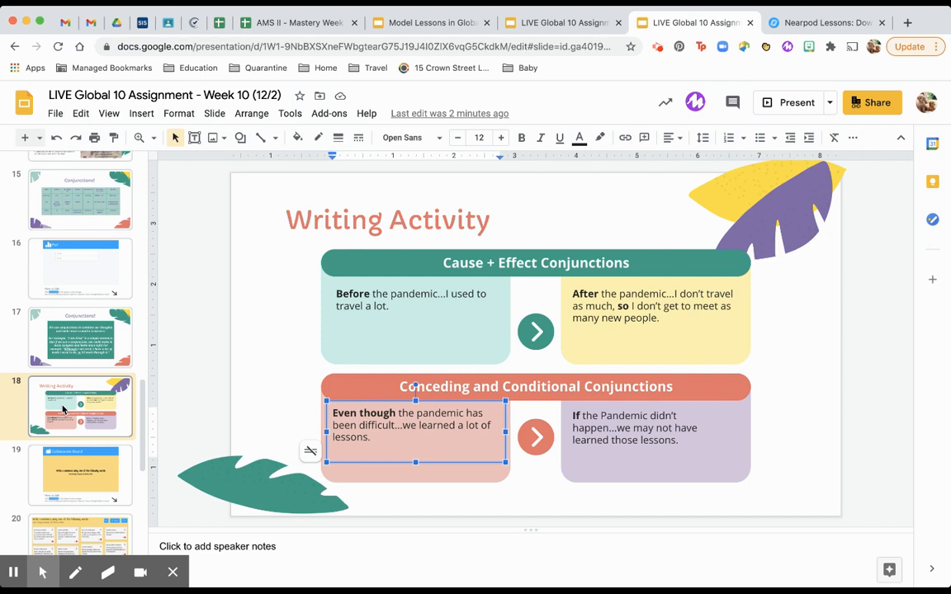
mouse_move(297, 340)
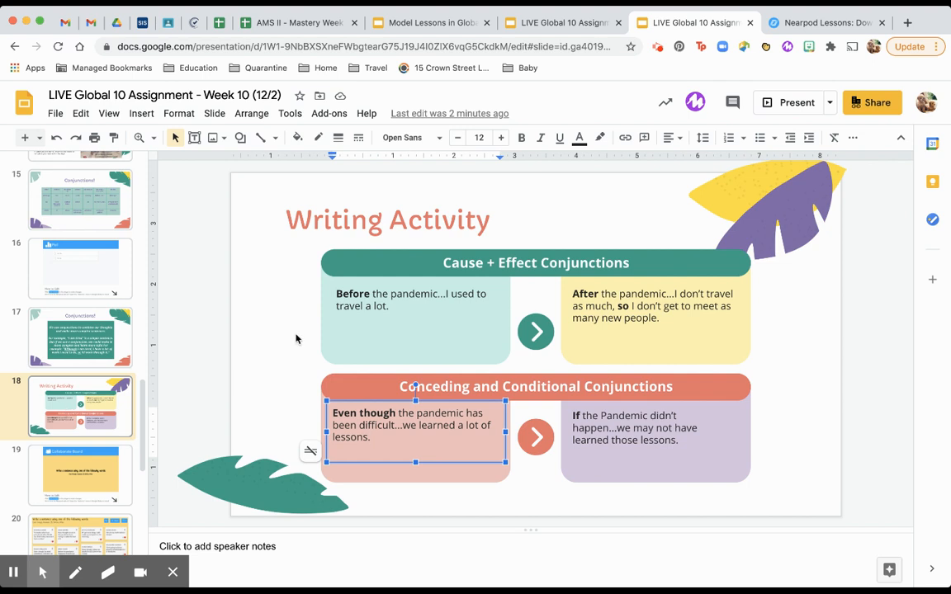
mouse_move(657, 46)
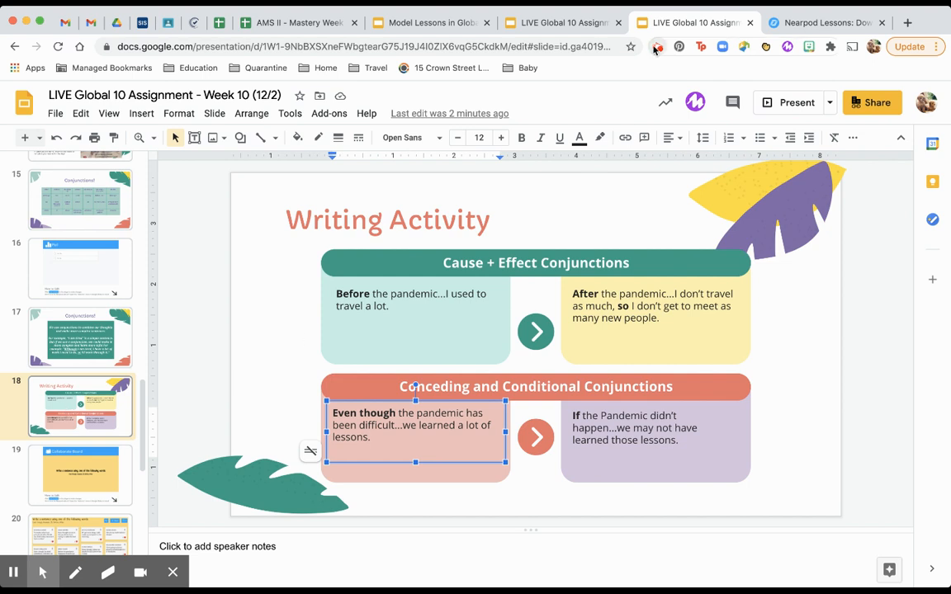